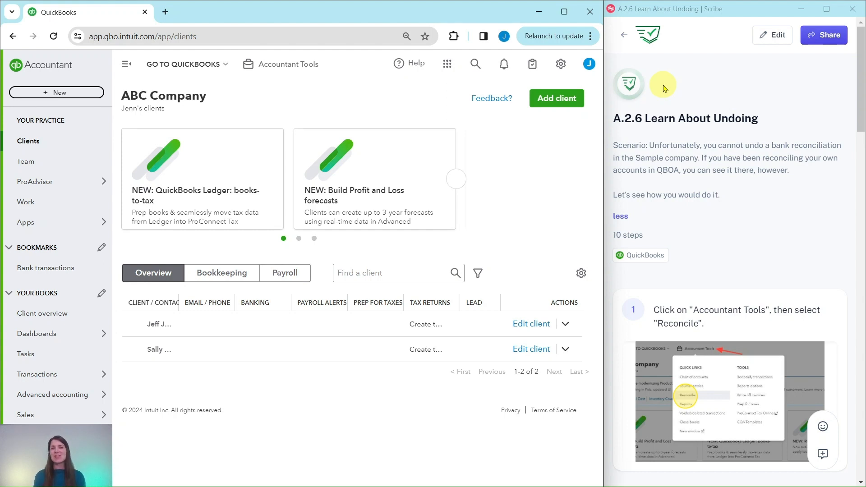
pyautogui.moveTo(681, 249)
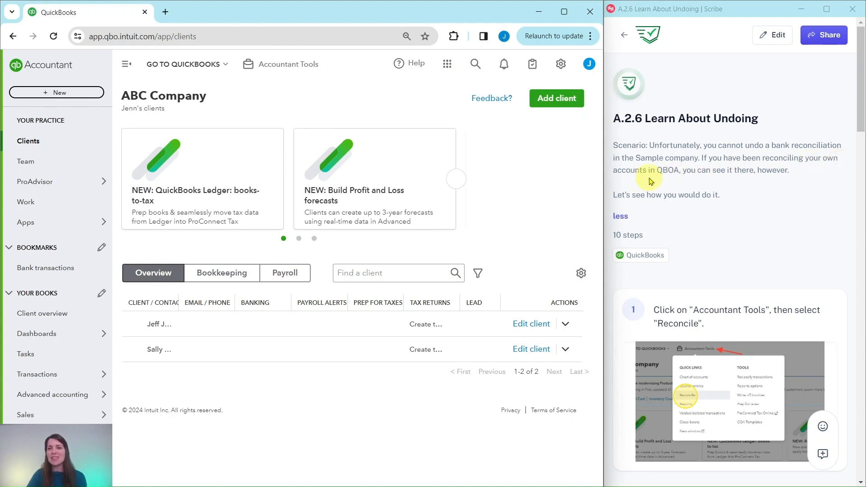
pyautogui.moveTo(742, 176)
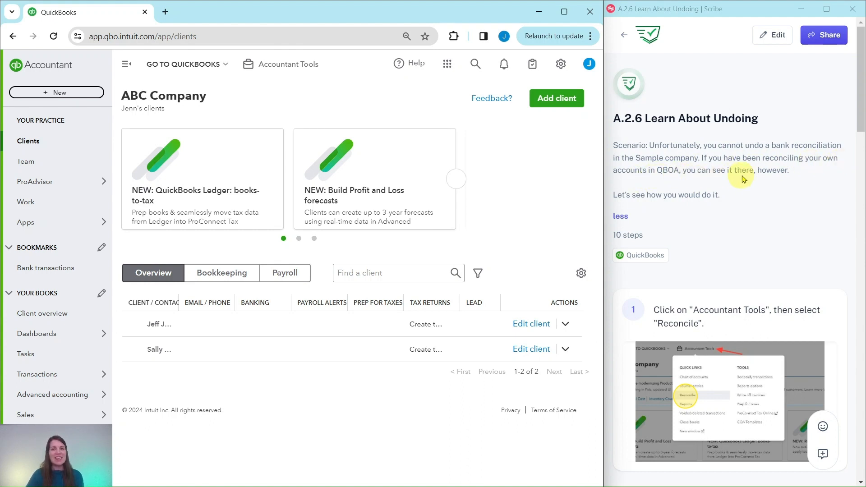
pyautogui.moveTo(713, 175)
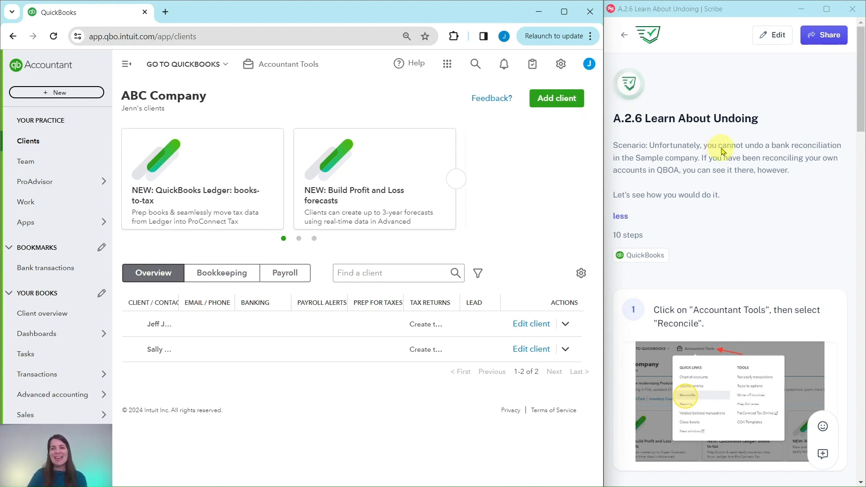
# - Open Reconcile from the Accountant Tools quick links for Sample Bank Account
pyautogui.scroll(-3)
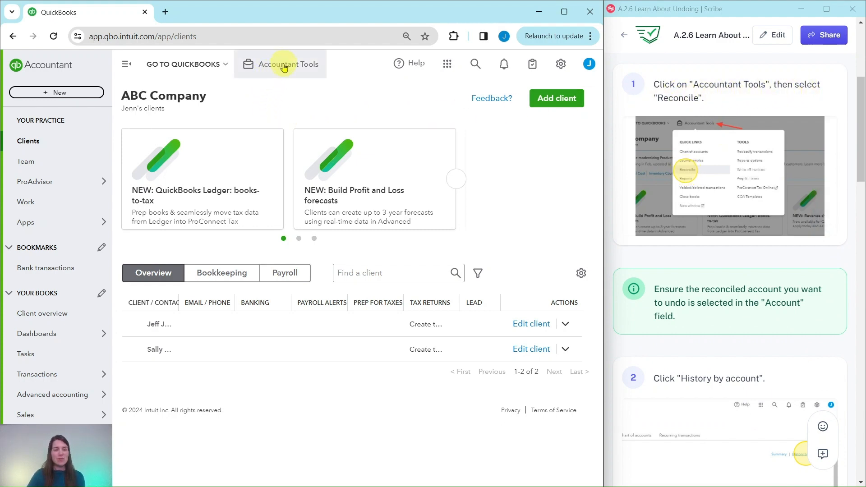
pyautogui.click(288, 64)
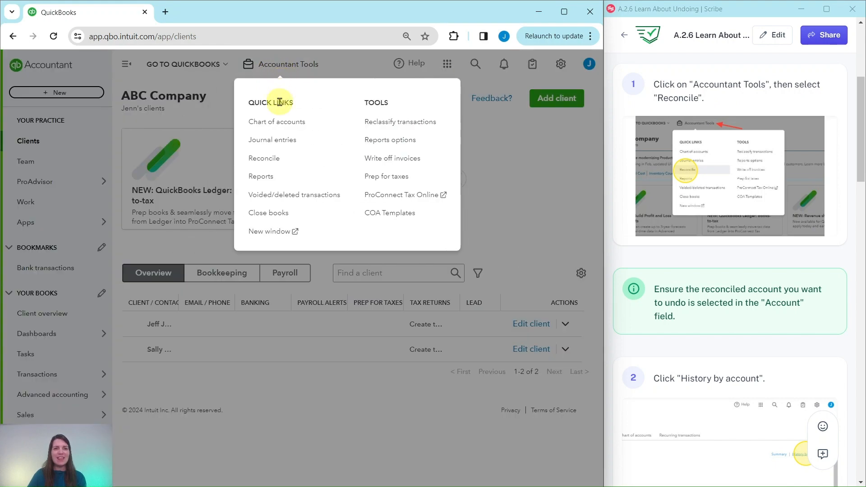
pyautogui.click(263, 158)
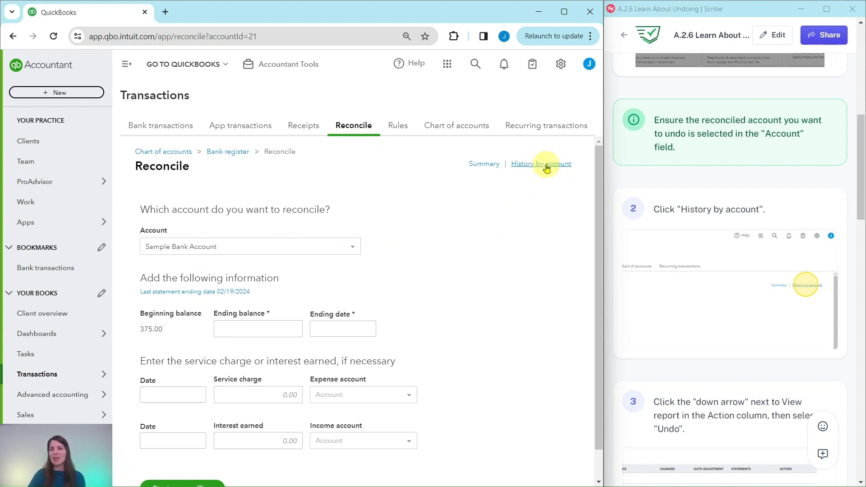
pyautogui.moveTo(539, 166)
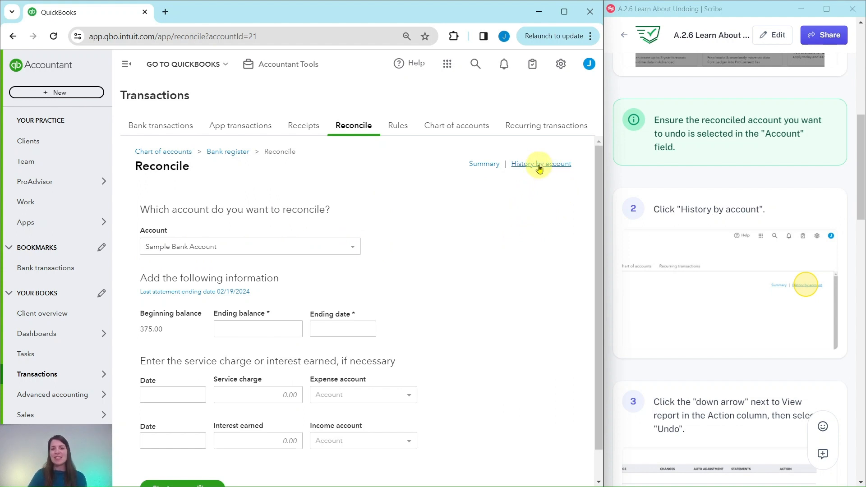
# - View Sample Bank Account history and expand the 02/19/2024 reconciliation's action options
pyautogui.click(541, 164)
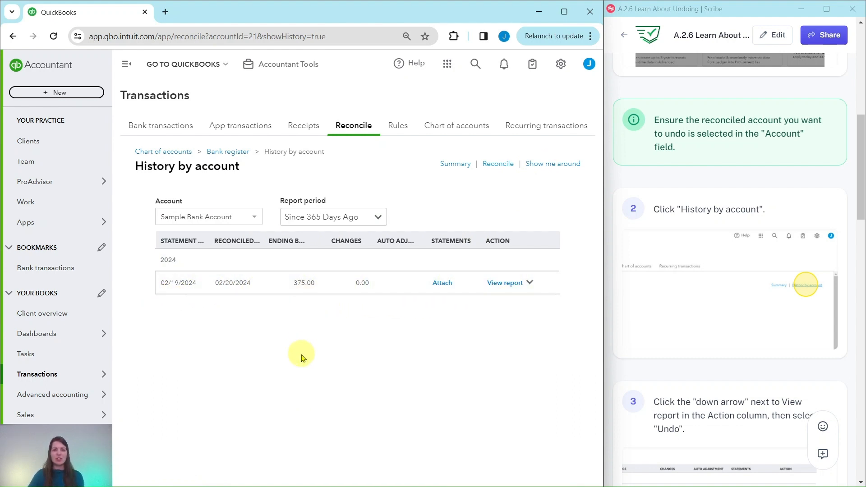
pyautogui.moveTo(457, 418)
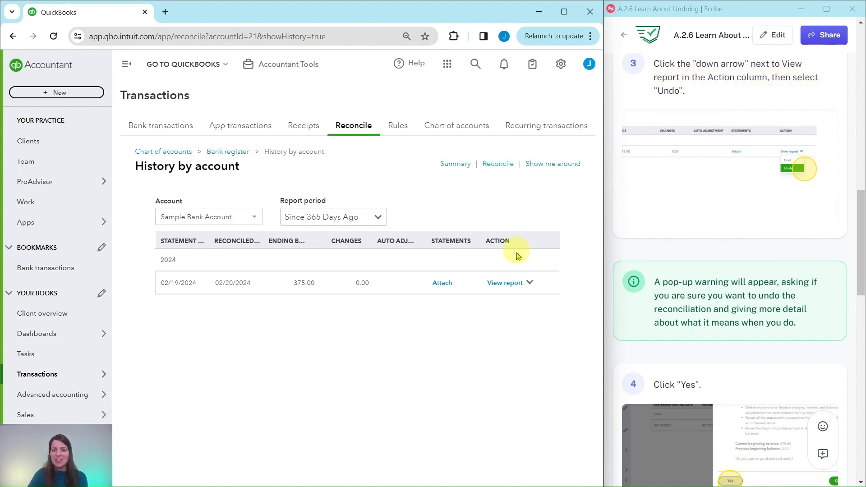
pyautogui.click(529, 283)
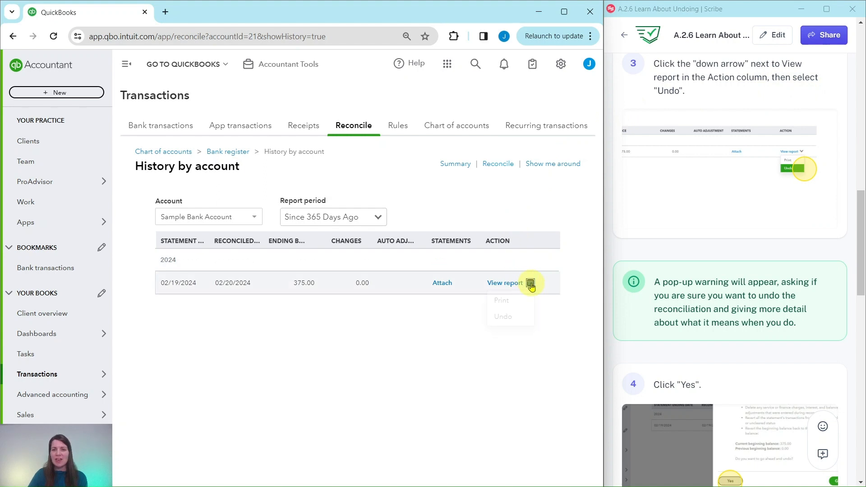
pyautogui.click(530, 283)
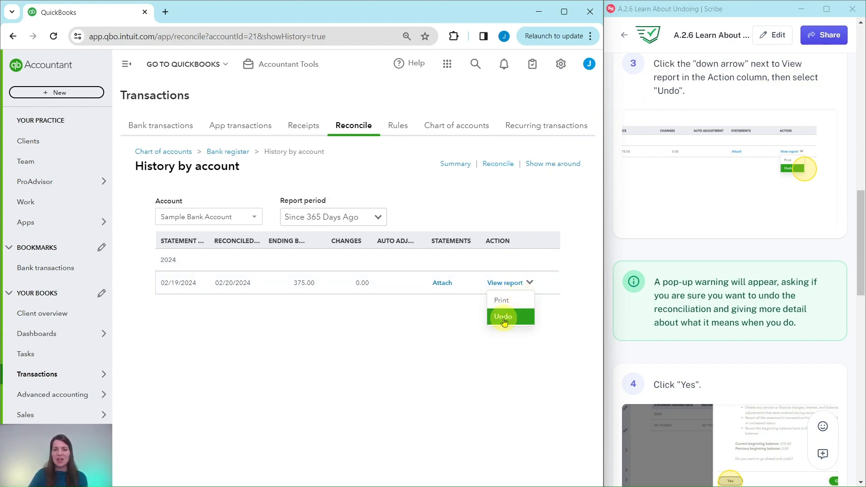
# - Choose Undo for the 02/19/2024 reconciliation
pyautogui.click(503, 317)
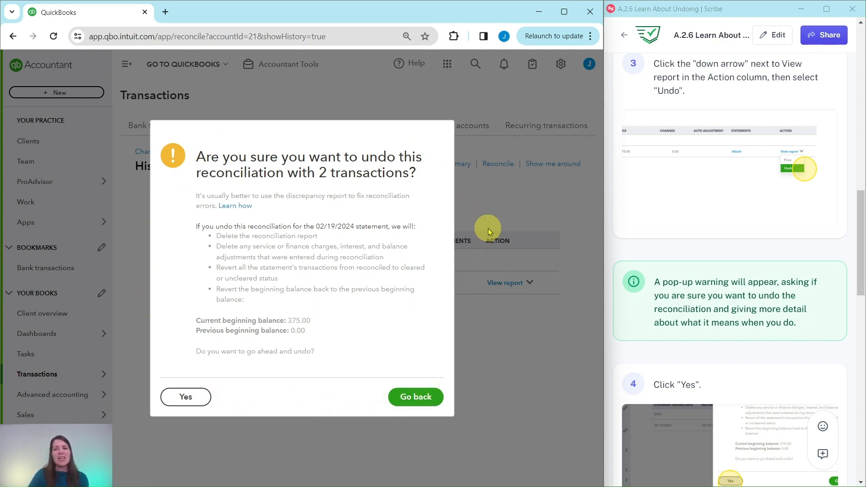
pyautogui.moveTo(476, 221)
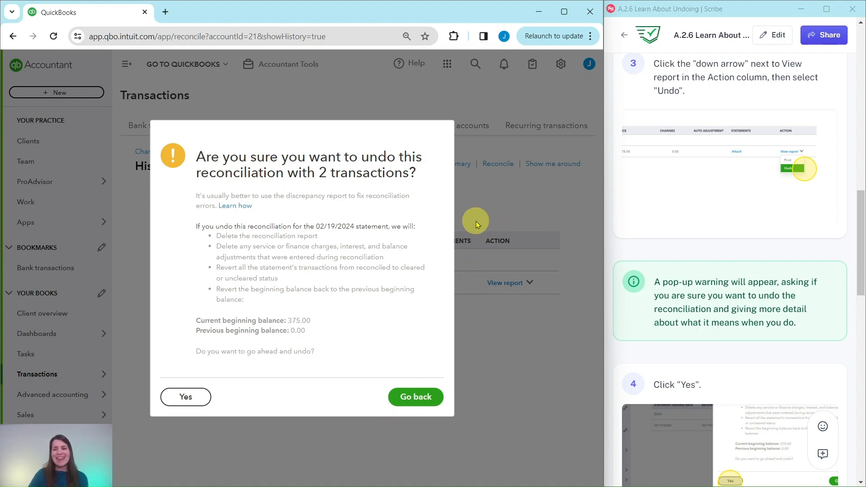
pyautogui.moveTo(393, 265)
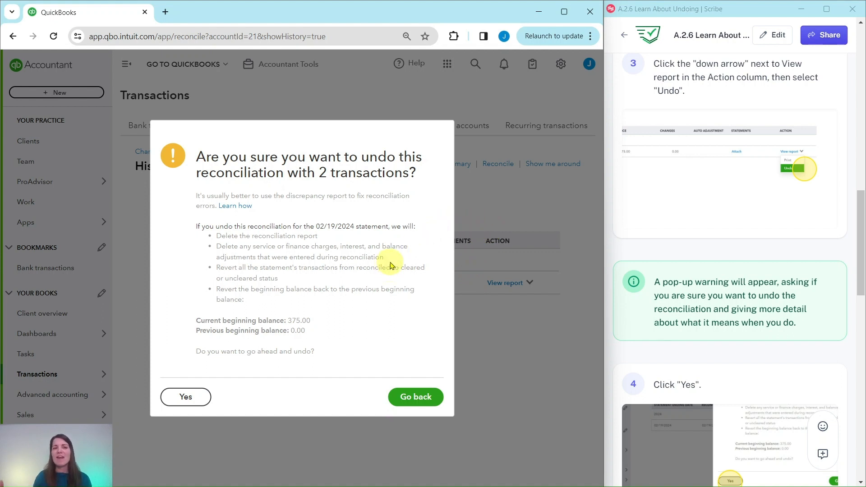
pyautogui.moveTo(238, 340)
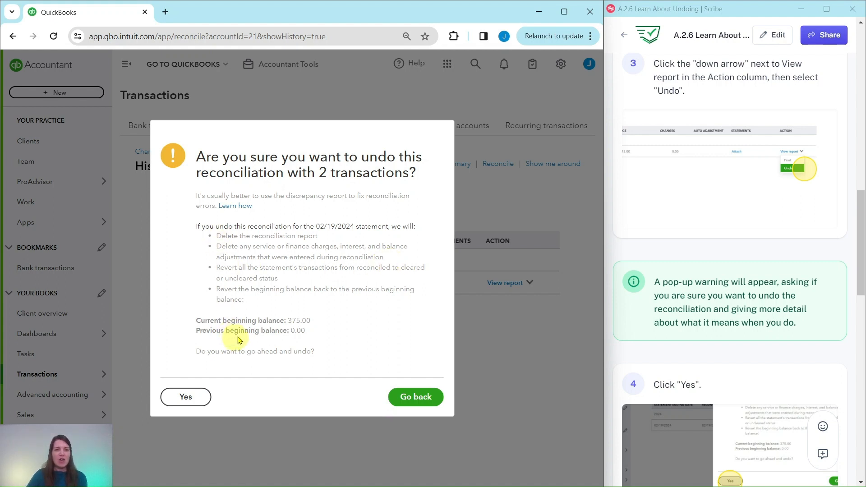
pyautogui.moveTo(248, 233)
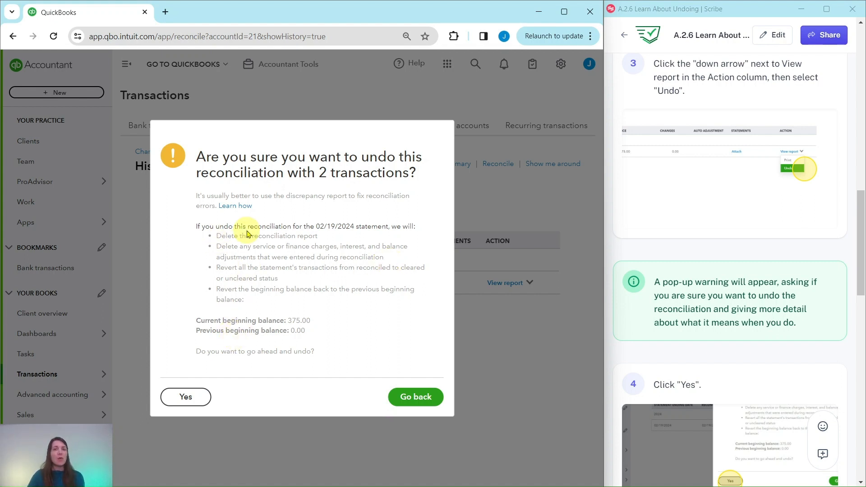
pyautogui.moveTo(199, 351)
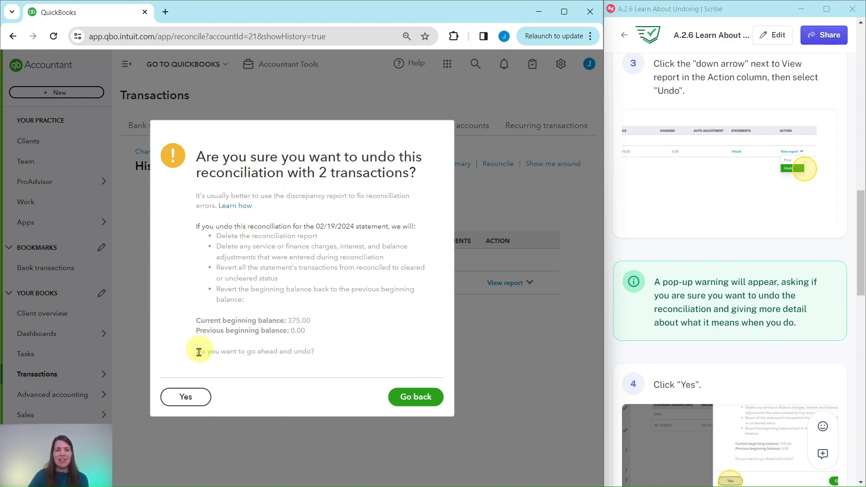
# - Confirm the warning to undo the 02/19/2024 reconciliation (ending balance 375.00)
pyautogui.click(185, 397)
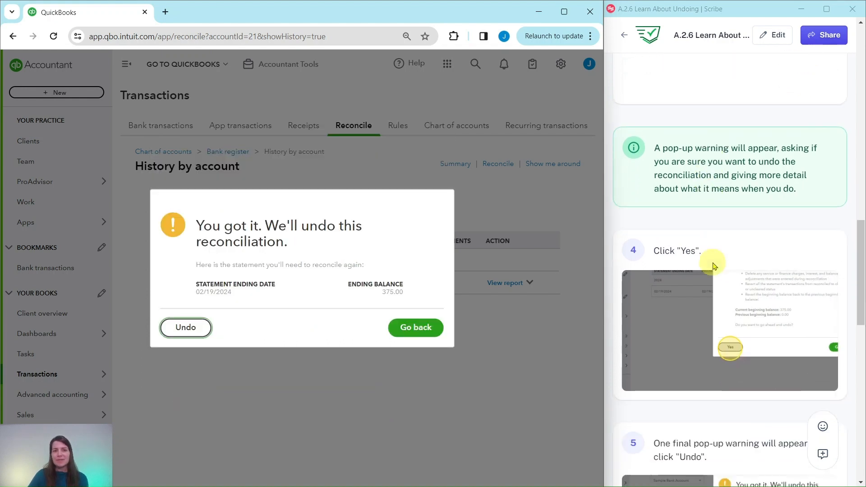
pyautogui.scroll(-3)
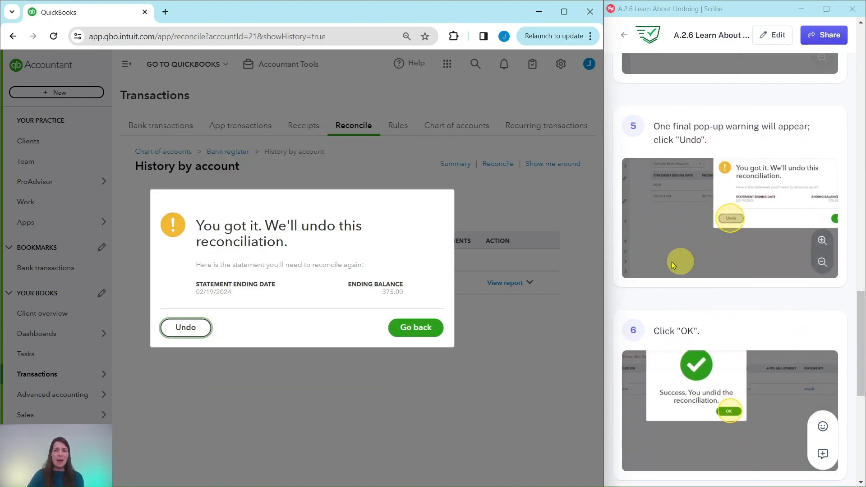
pyautogui.moveTo(260, 230)
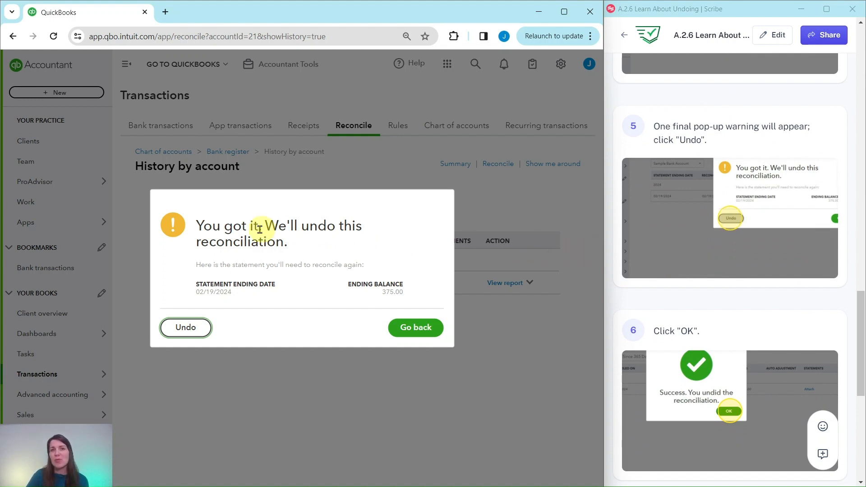
pyautogui.moveTo(259, 336)
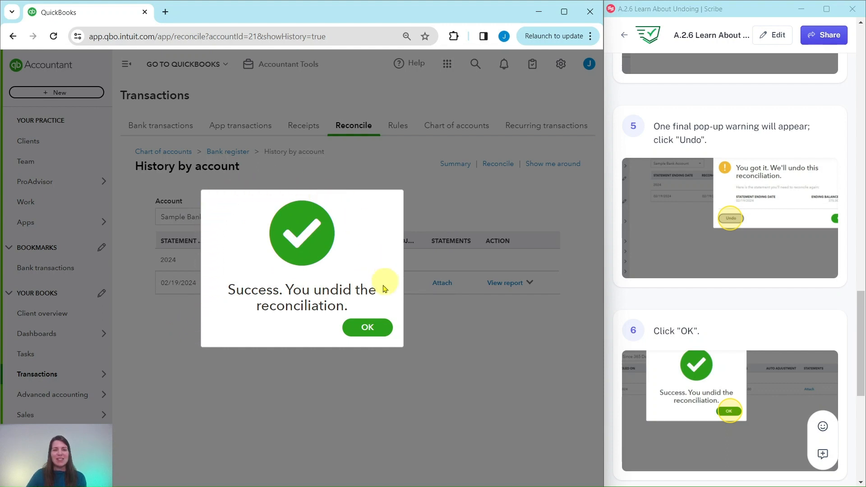
pyautogui.moveTo(377, 295)
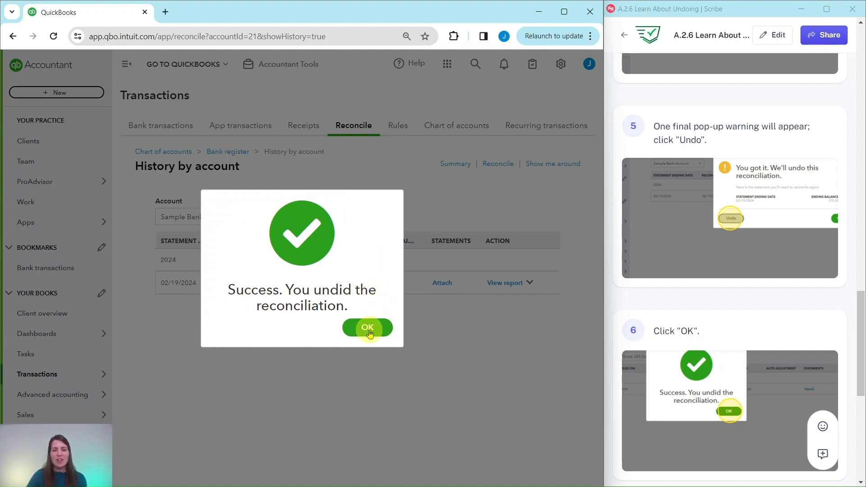
# - Dismiss the undo success message, returning to the empty reconciliation history
pyautogui.click(367, 327)
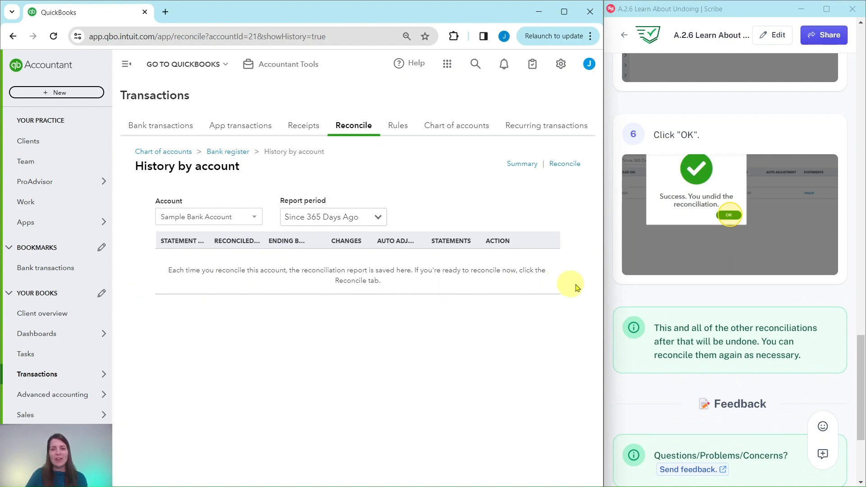
pyautogui.moveTo(406, 287)
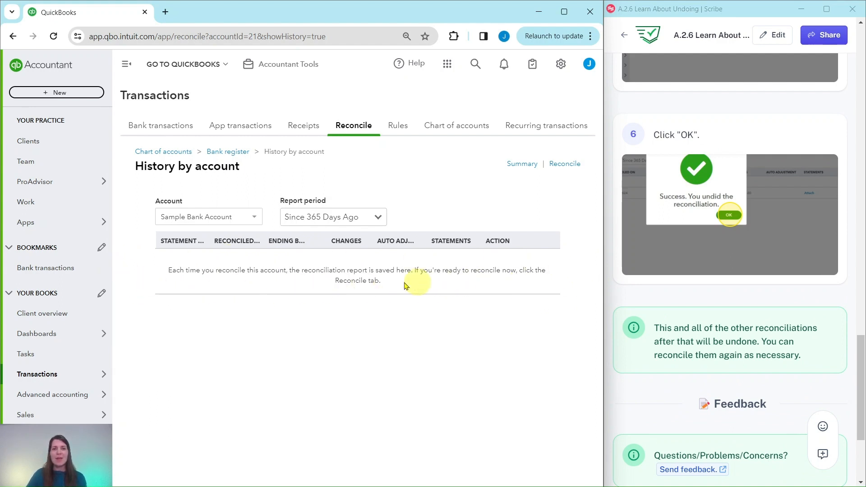
pyautogui.moveTo(330, 309)
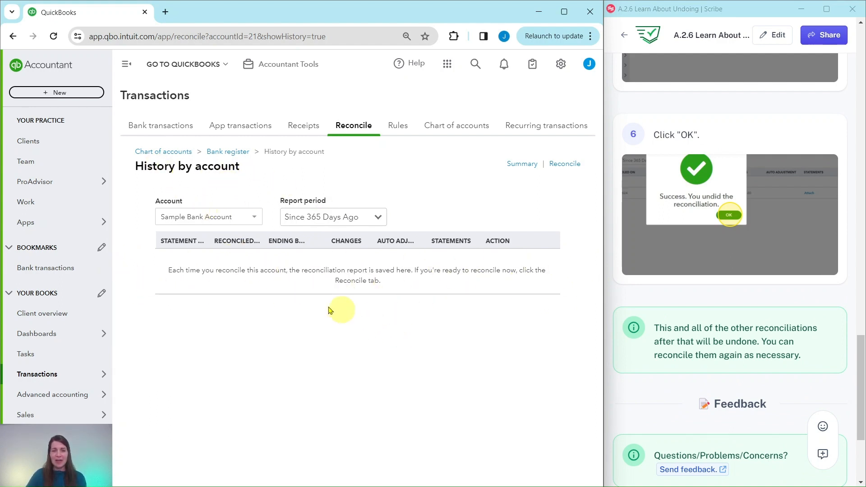
pyautogui.moveTo(727, 311)
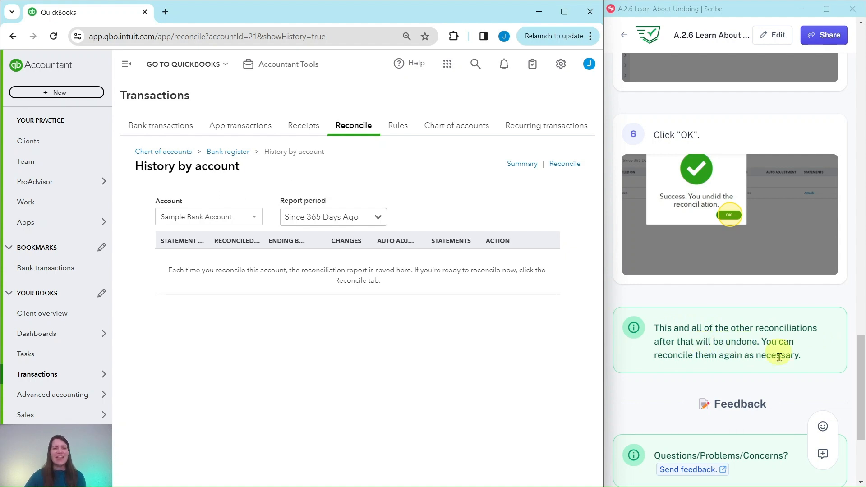
pyautogui.moveTo(460, 330)
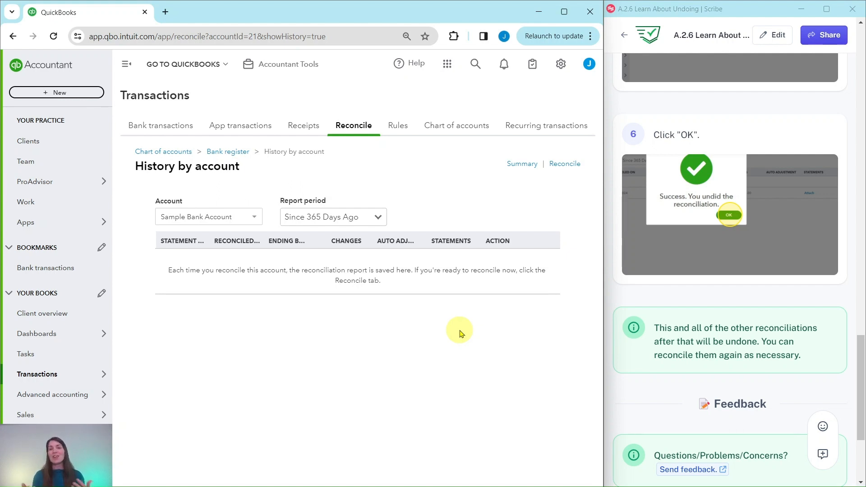
pyautogui.moveTo(706, 357)
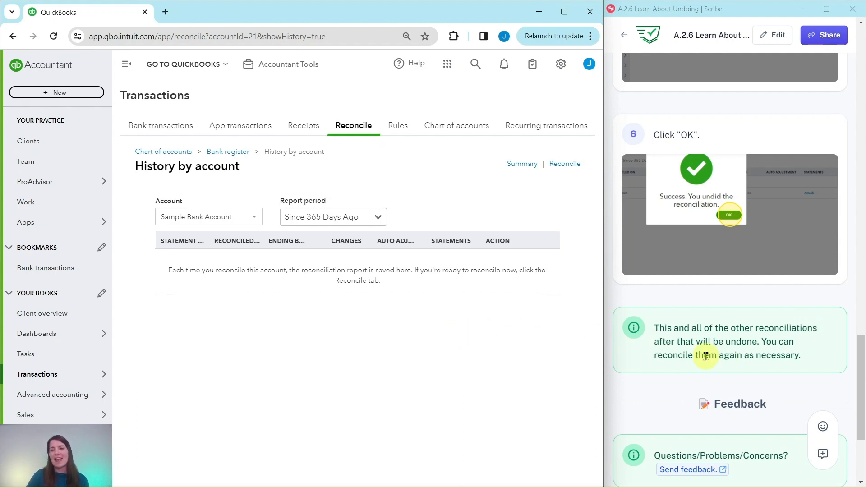
pyautogui.moveTo(744, 378)
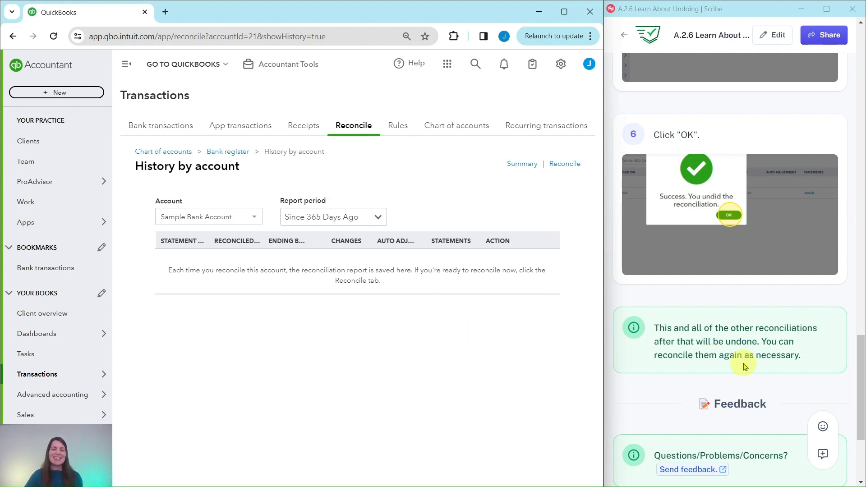